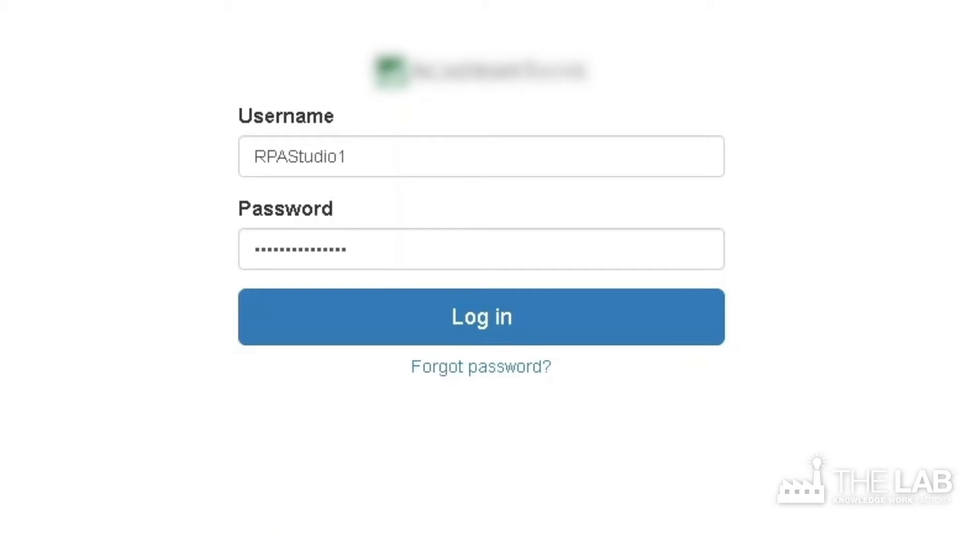
# Log in to the AcademyBank portal with the entered username and password.
pyautogui.click(480, 316)
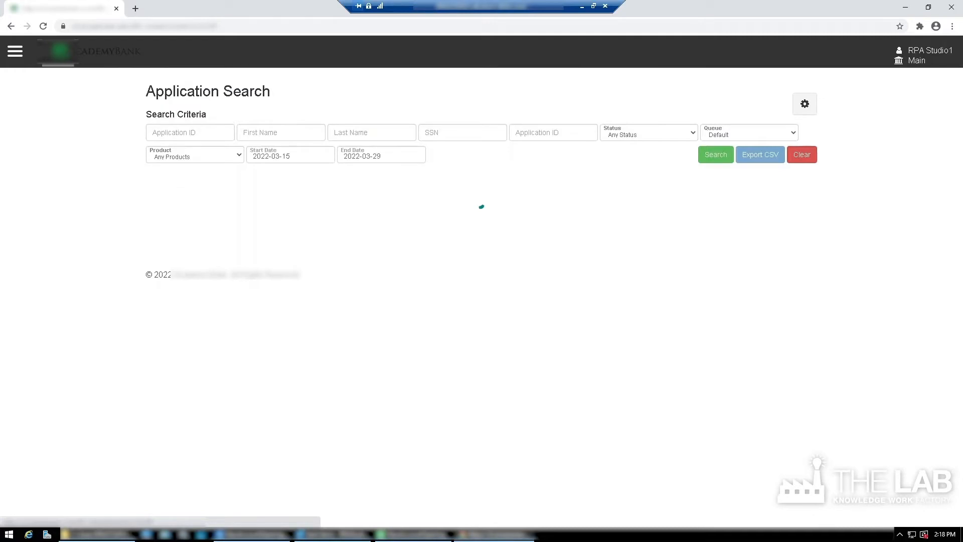
pyautogui.click(759, 155)
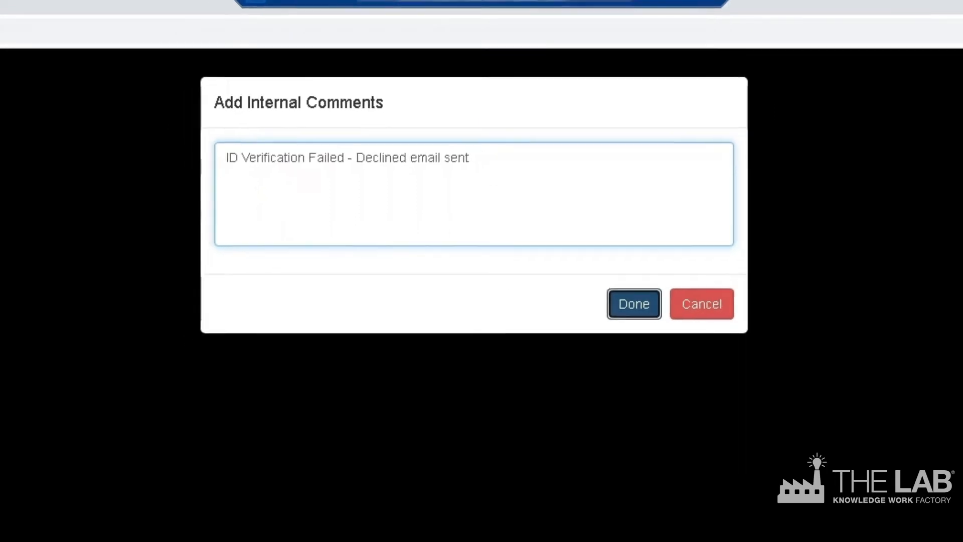
# Save the comment 'ID Verification Failed - Declined email sent' and confirm, moving the application to Complete.
pyautogui.click(634, 303)
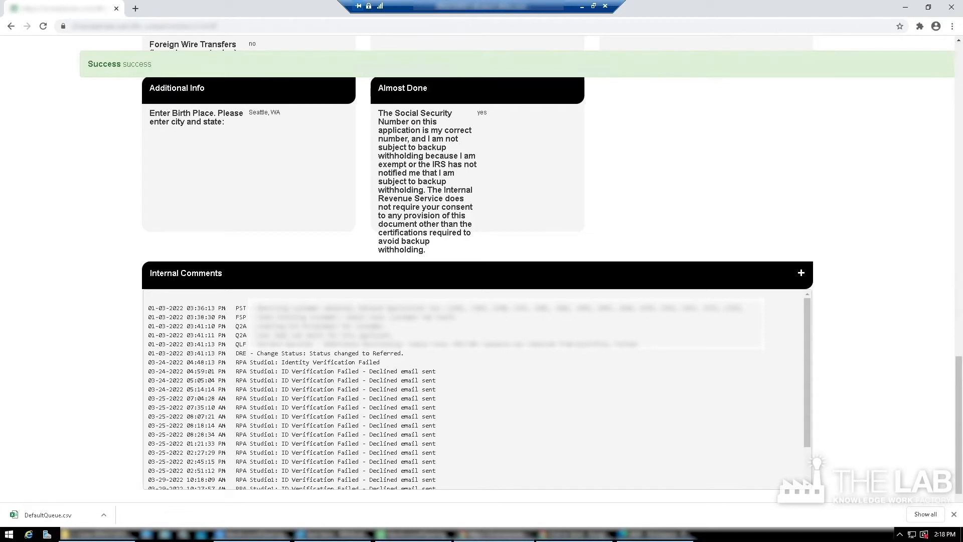
pyautogui.click(801, 273)
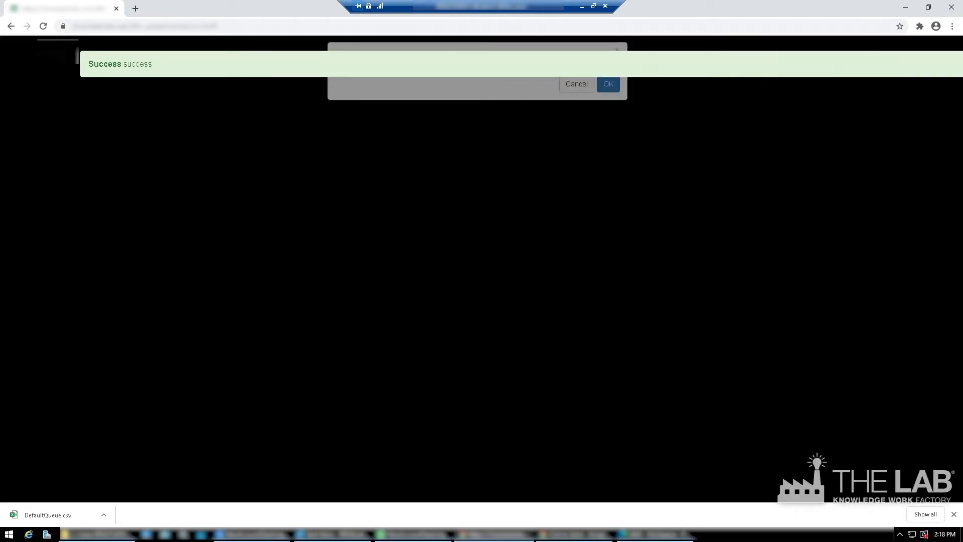
pyautogui.click(608, 84)
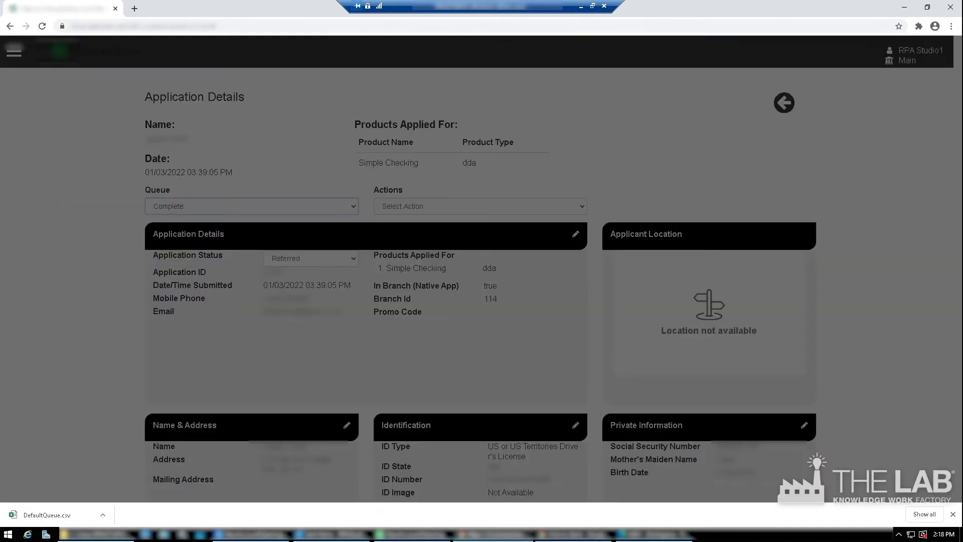
pyautogui.click(784, 103)
pyautogui.write('ID Verification Failed - Declined email sent')
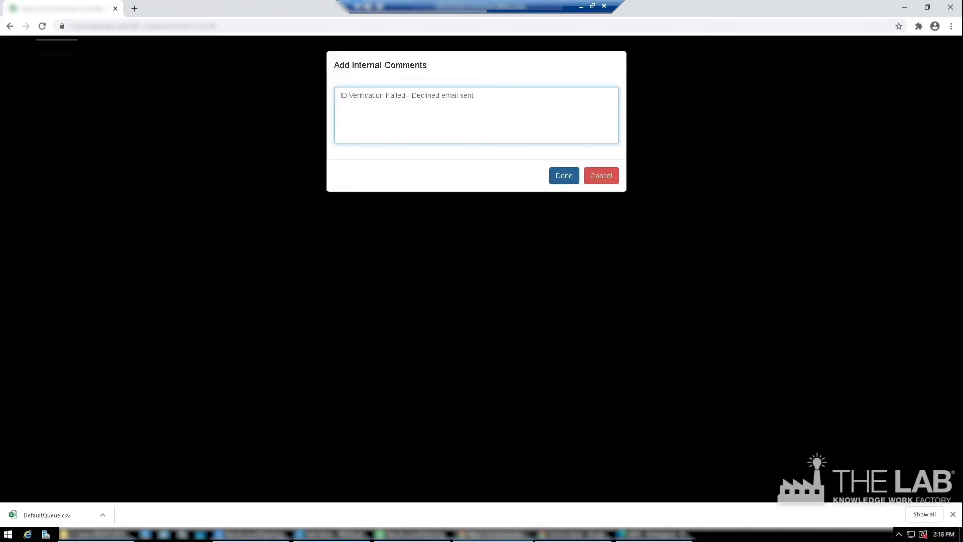
# Save the 'ID Verification Failed - Declined email sent' comment on the next application.
pyautogui.click(563, 175)
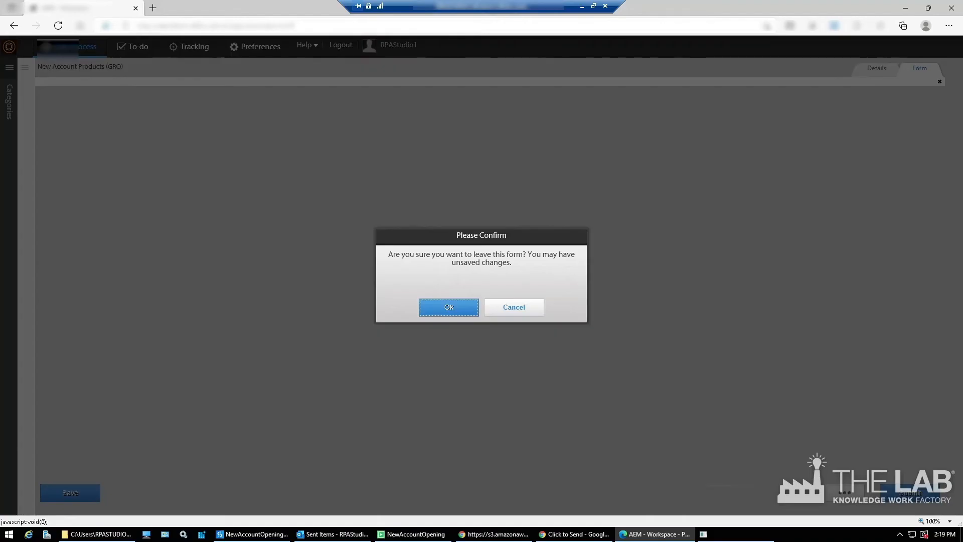
# Confirm leaving the unsaved form and return to the Application Search results showing Declined statuses.
pyautogui.click(448, 307)
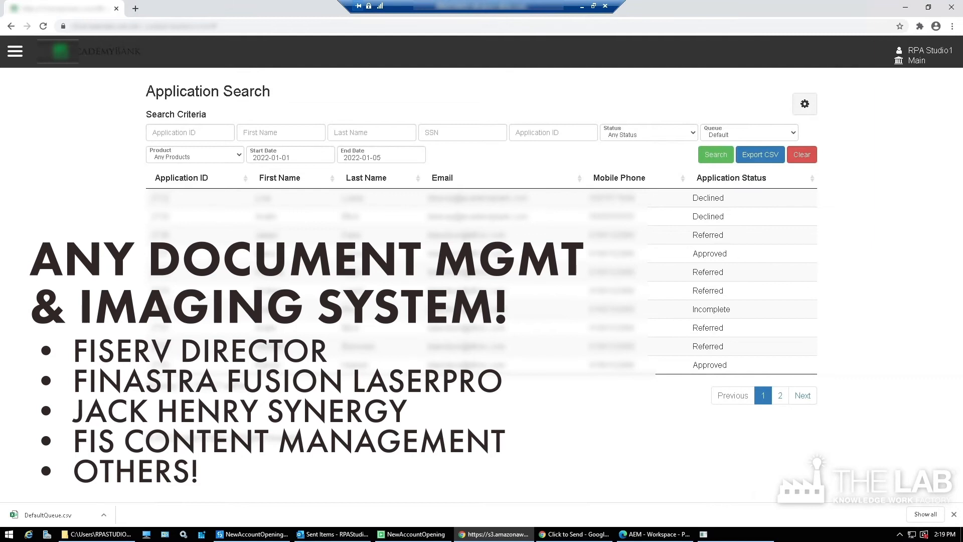
pyautogui.click(780, 395)
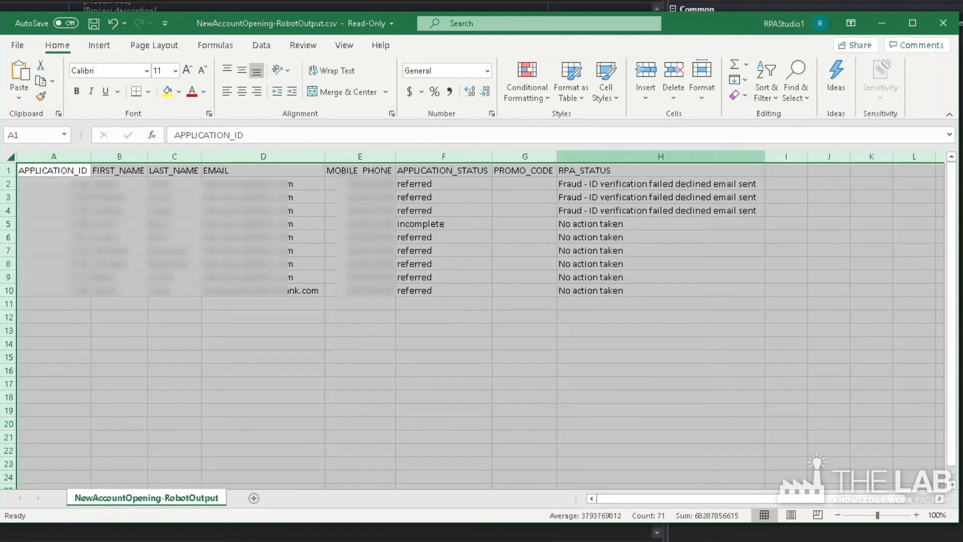
pyautogui.click(660, 330)
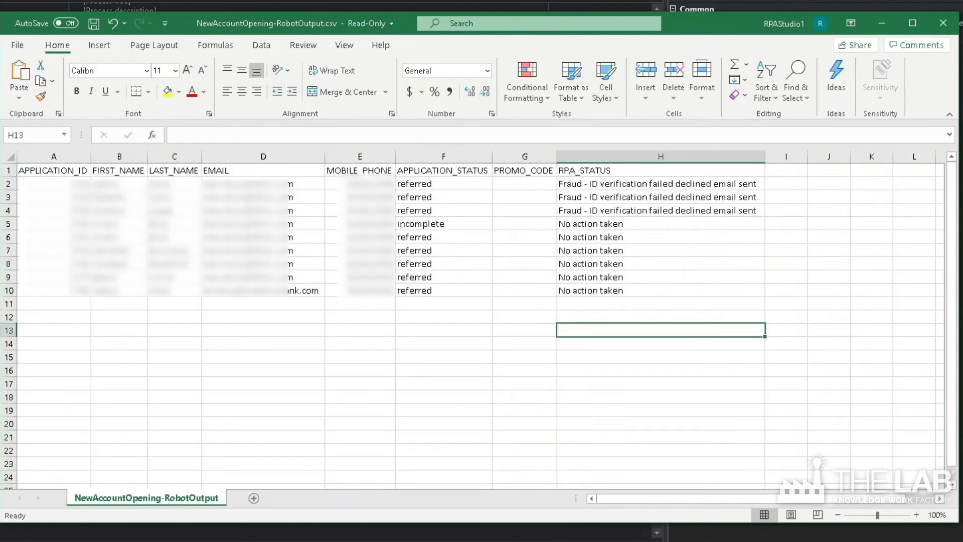